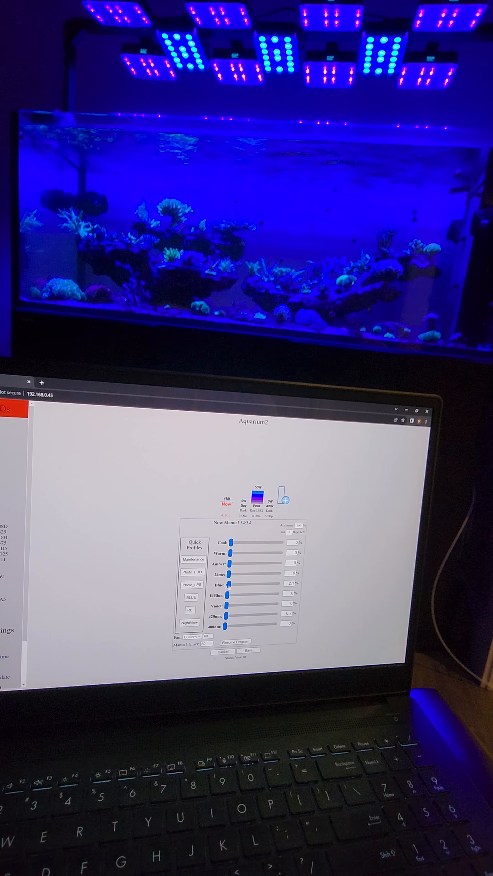
- Nudge Aquarium2's Blue channel up and back down, then switch to Aquarium3's lighting controls
{"action": "left_click_drag", "start_coordinate": [224, 597], "coordinate": [231, 584]}
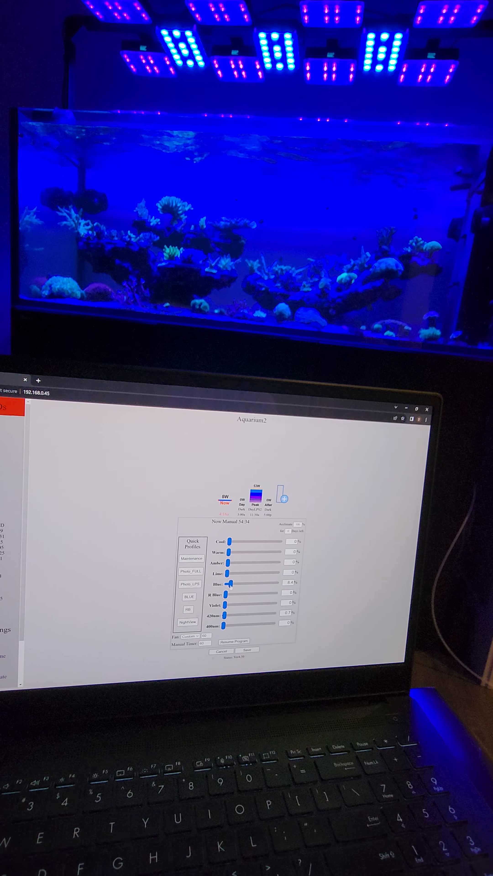
{"action": "left_click_drag", "start_coordinate": [233, 584], "coordinate": [227, 592]}
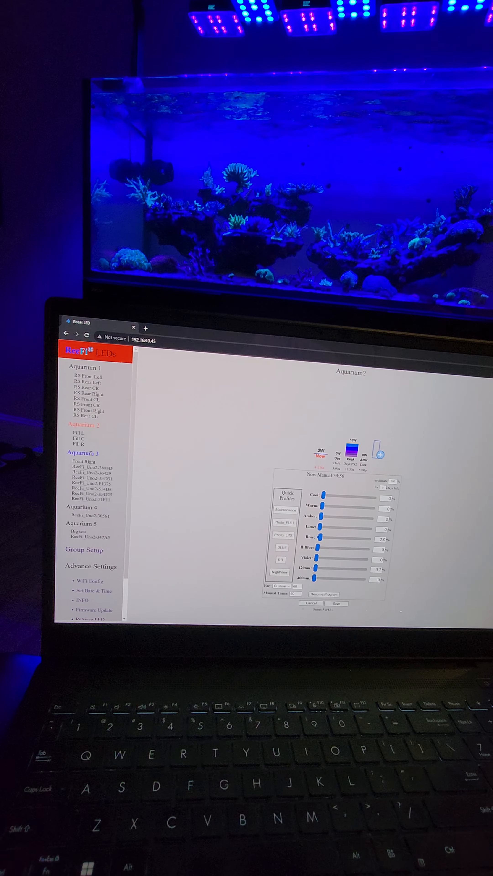
{"action": "left_click", "coordinate": [82, 453]}
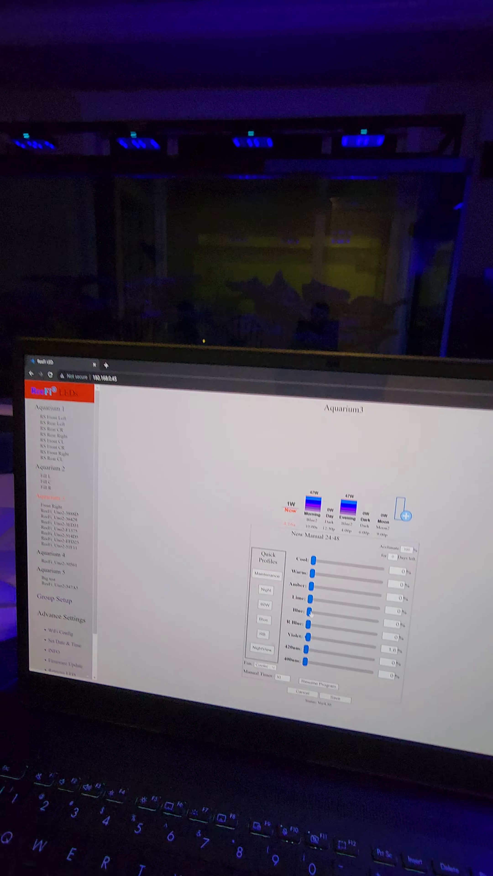
- Raise Aquarium3's Blue channel to about 6% and Lime to about 38%
{"action": "left_click_drag", "start_coordinate": [313, 612], "coordinate": [338, 633]}
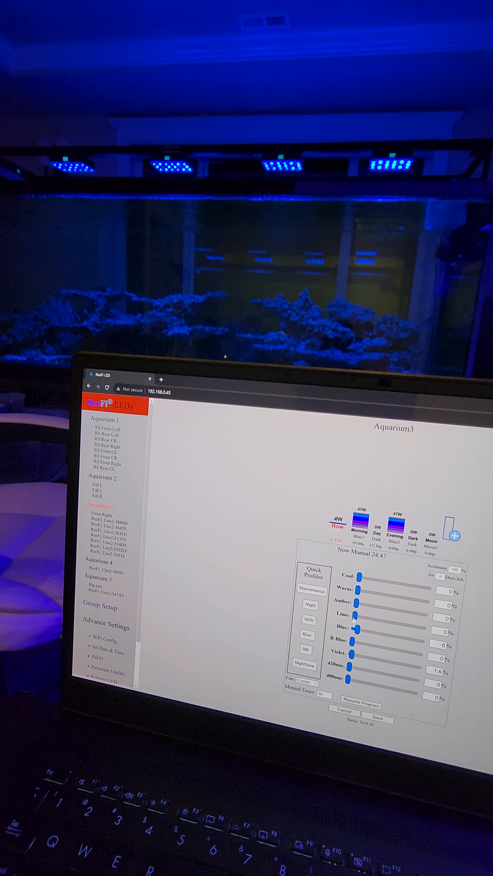
{"action": "left_click_drag", "start_coordinate": [351, 619], "coordinate": [374, 619]}
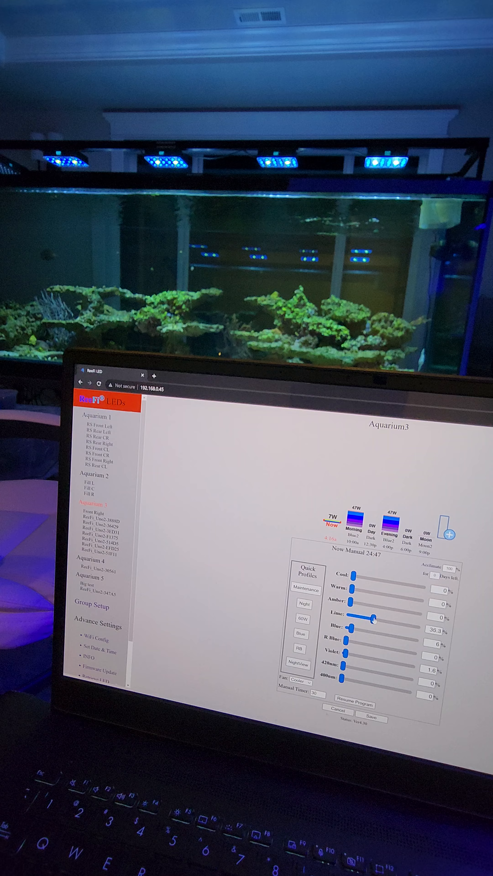